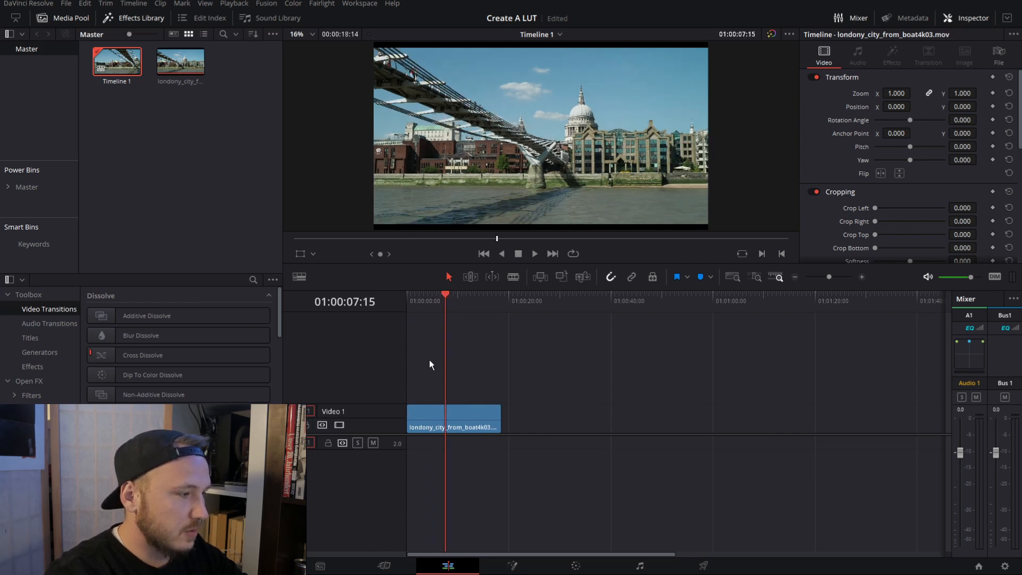
# Step: On the Color page, add a serial node and position it after node 01 in the graph
pyautogui.click(453, 417)
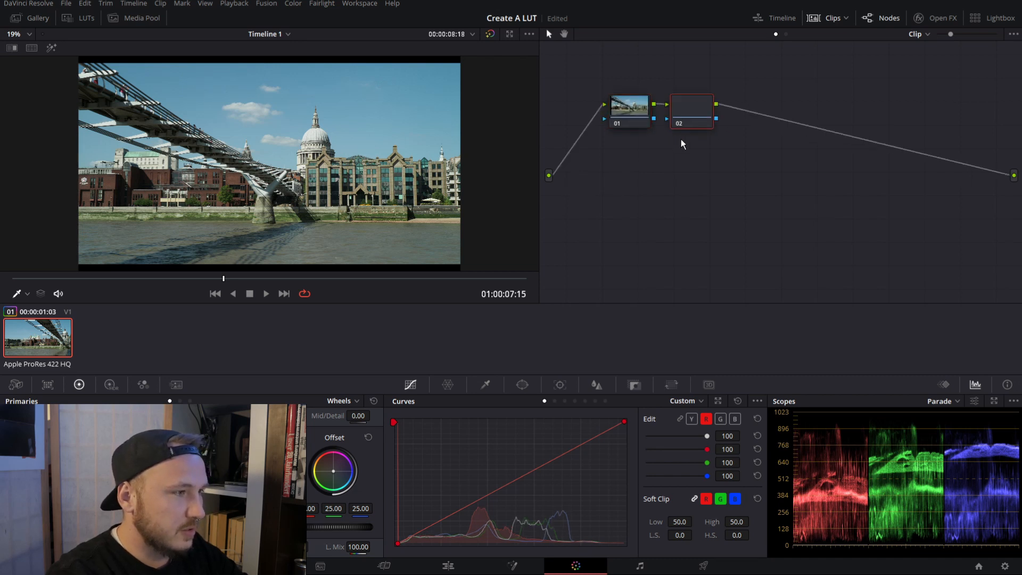
pyautogui.moveTo(691, 110); pyautogui.dragTo(776, 146)
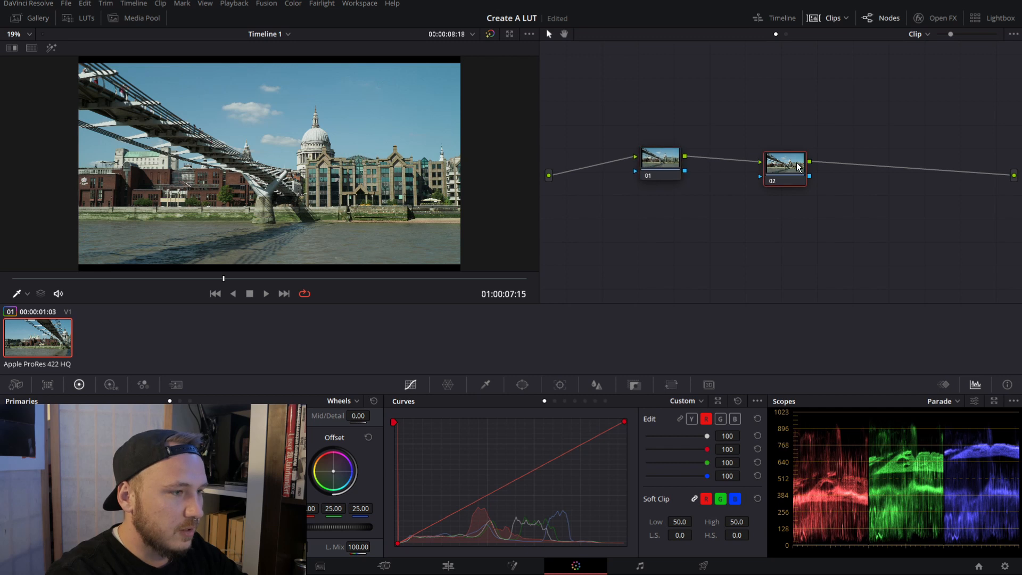
pyautogui.click(659, 164)
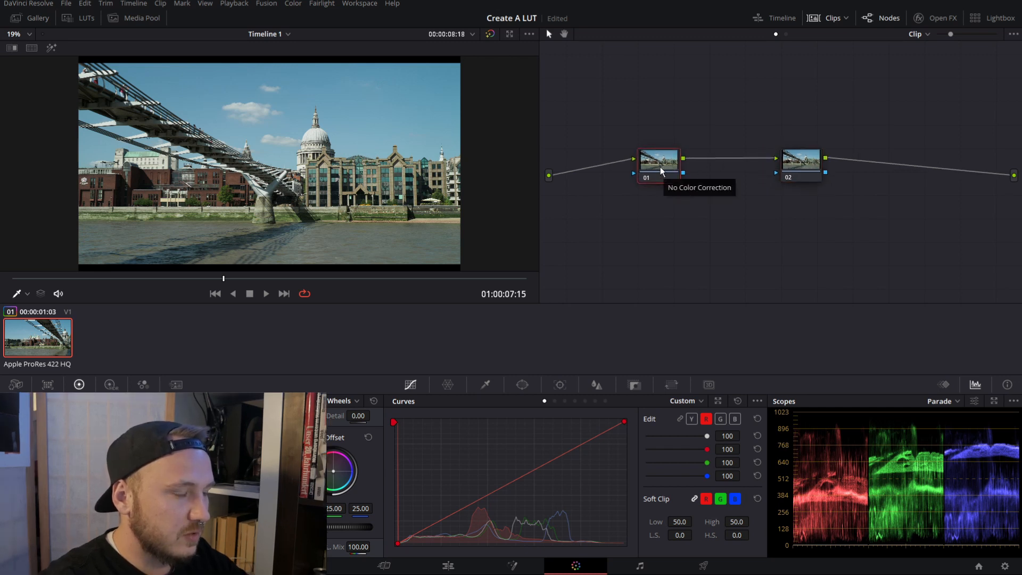
# Step: On node 02, raise Contrast to 1.204, Saturation to 75.60 and Lift to -0.06
pyautogui.click(811, 160)
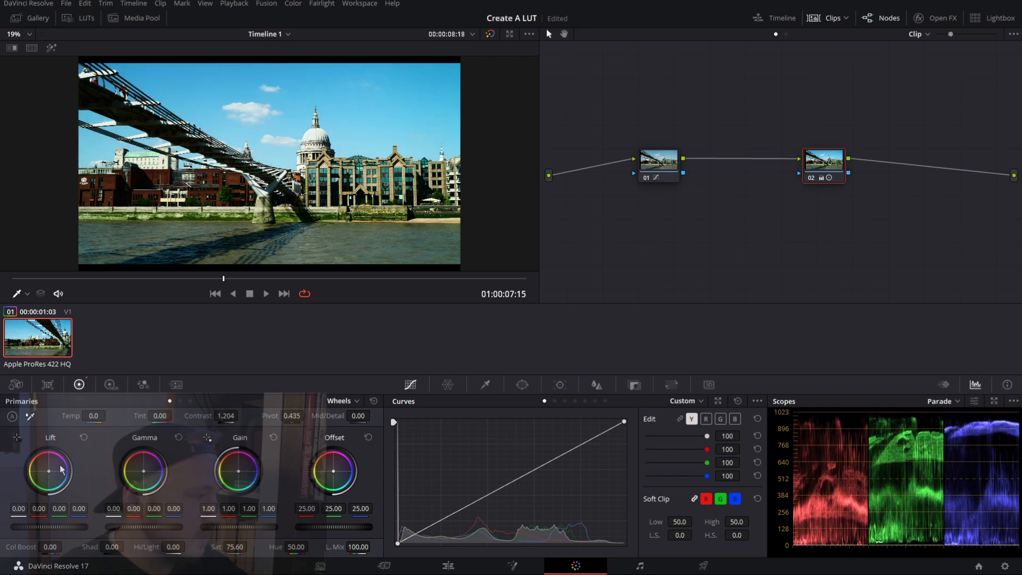
pyautogui.moveTo(49, 469); pyautogui.dragTo(49, 492)
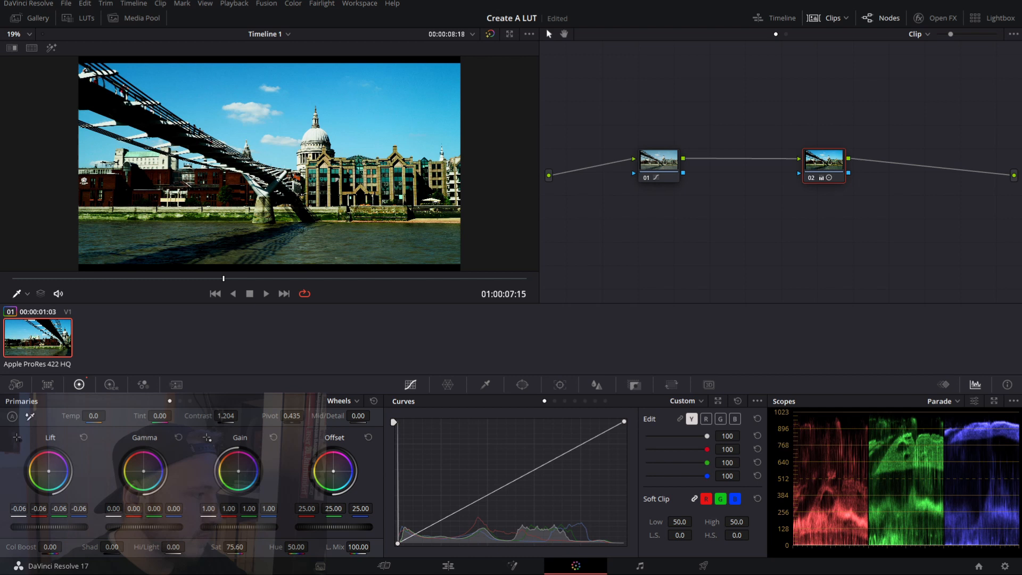
pyautogui.moveTo(101, 503)
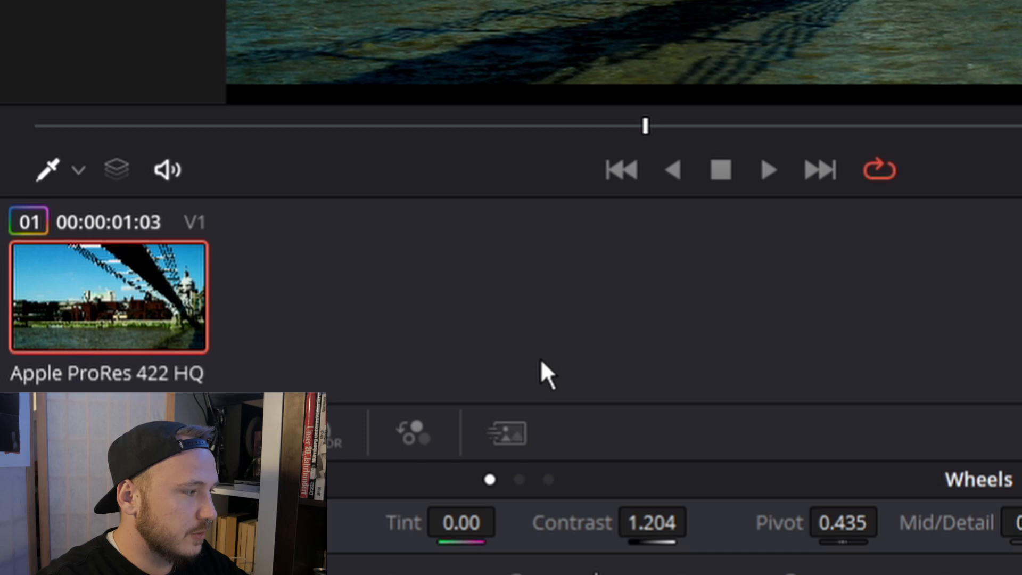
pyautogui.moveTo(332, 288)
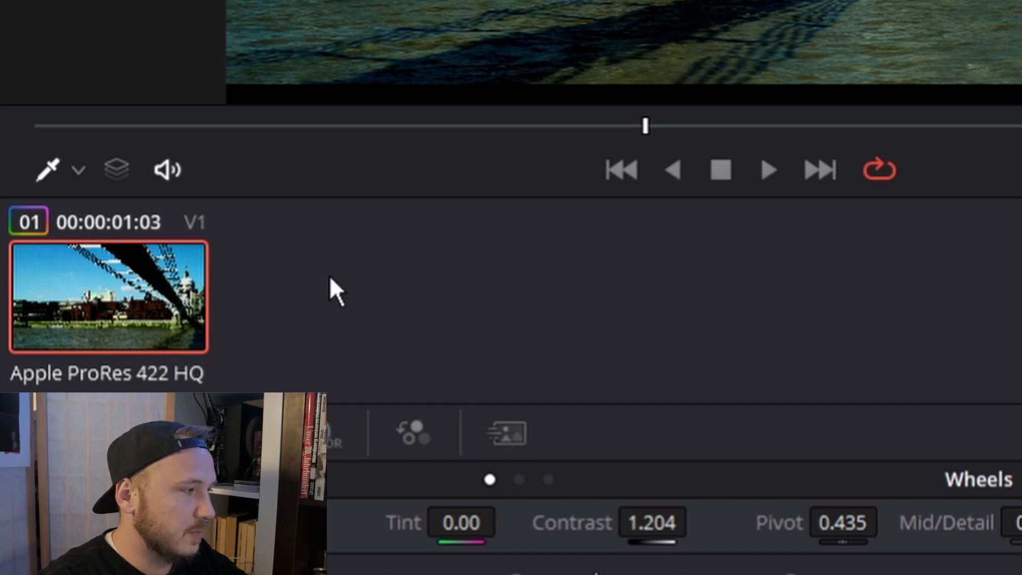
pyautogui.moveTo(125, 289)
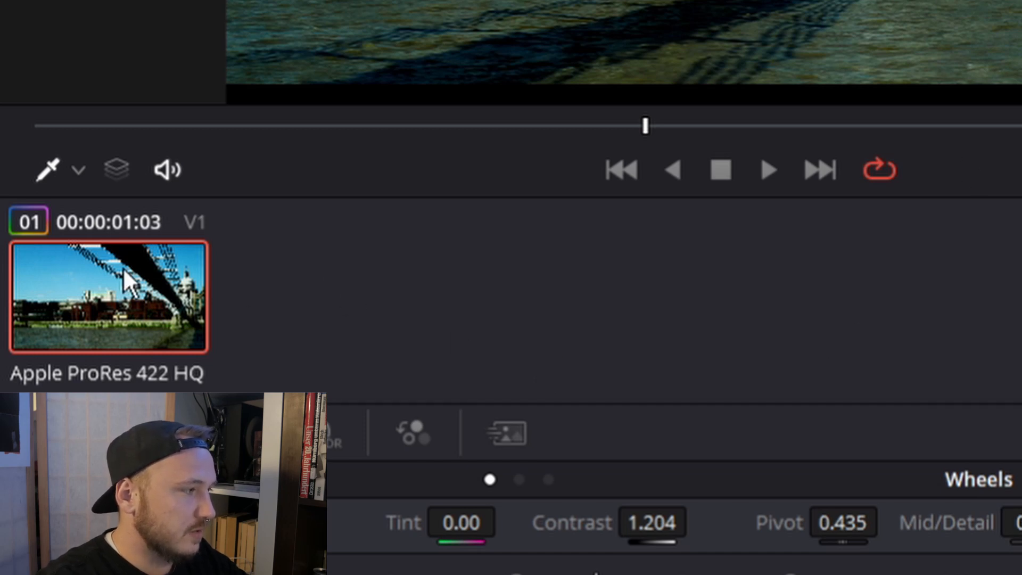
pyautogui.moveTo(448, 381)
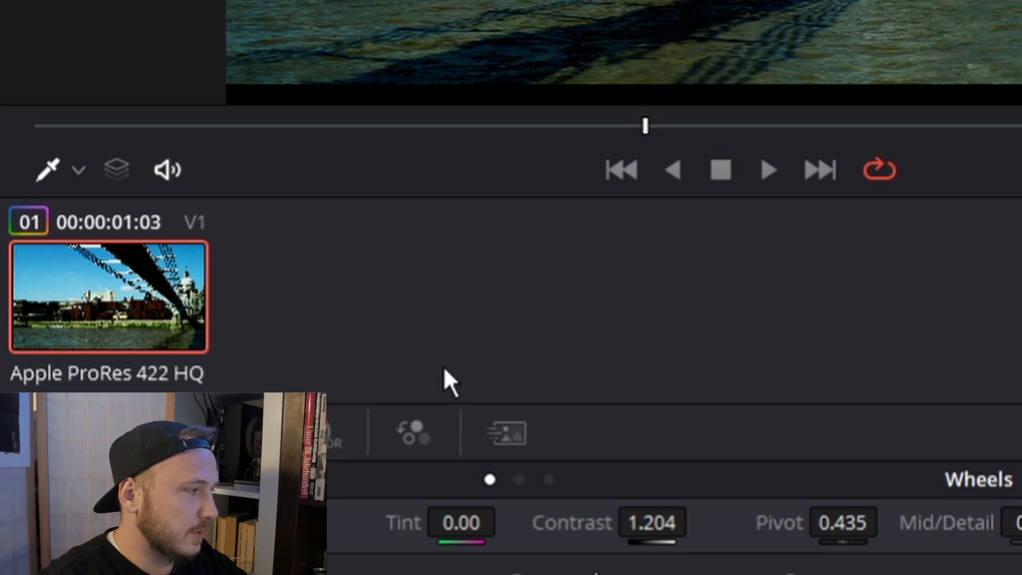
pyautogui.moveTo(133, 317)
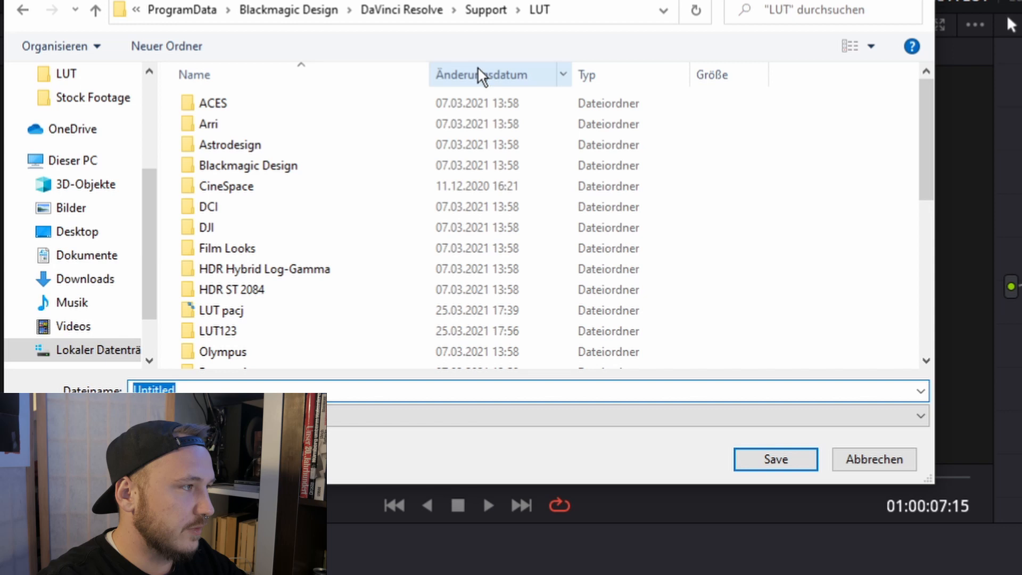
pyautogui.moveTo(767, 236)
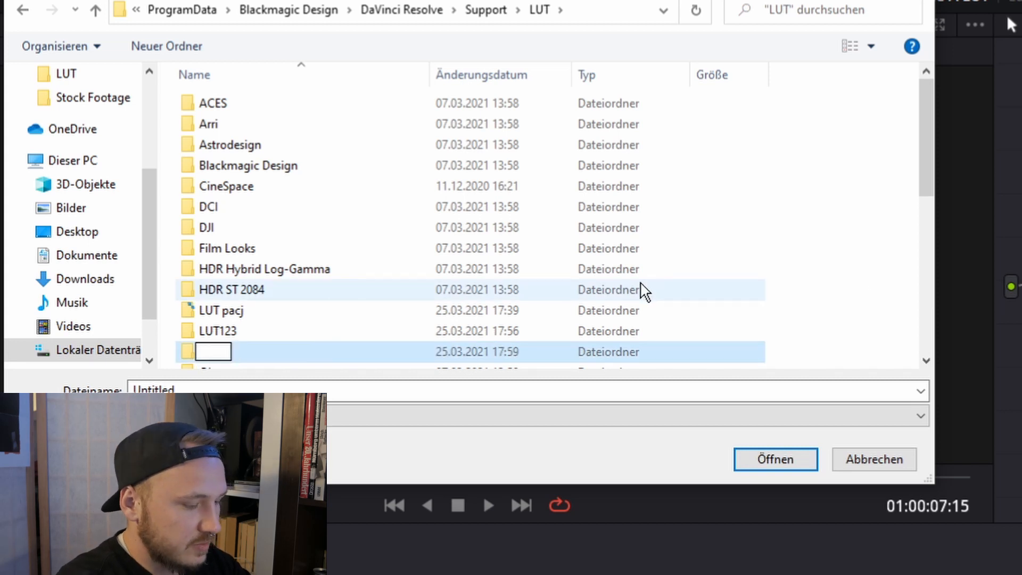
# Step: Create a LUTTEST folder in Resolve's LUT directory and save the LUT there as TESTLUT
pyautogui.write('LUT')
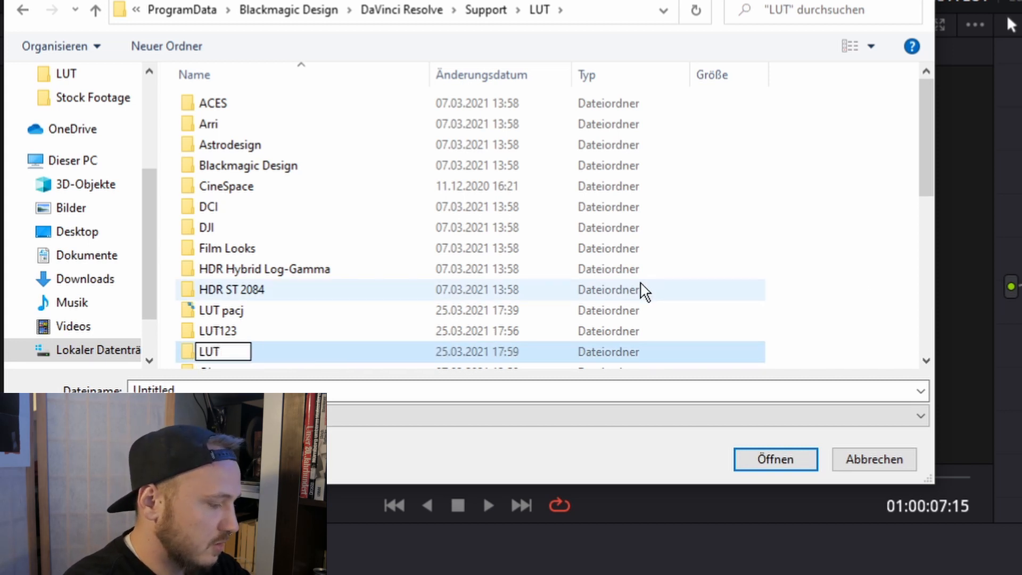
pyautogui.write('TEST')
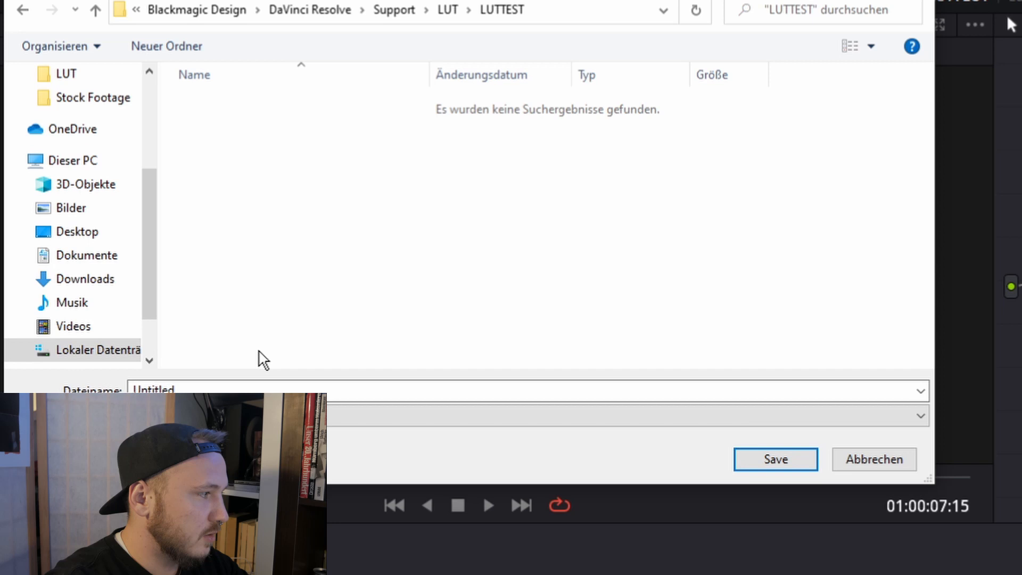
pyautogui.click(160, 389)
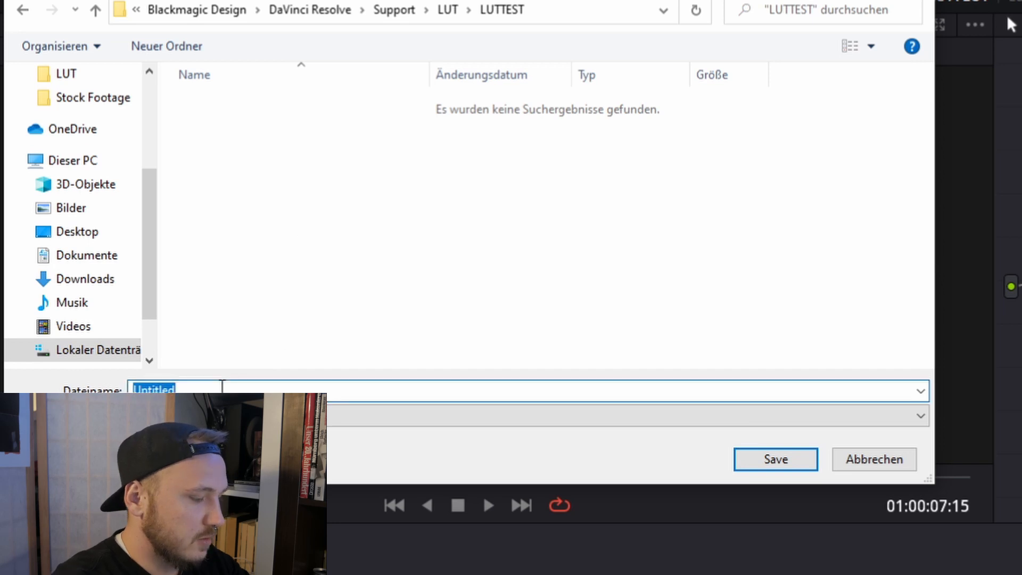
pyautogui.write('TESTLUT')
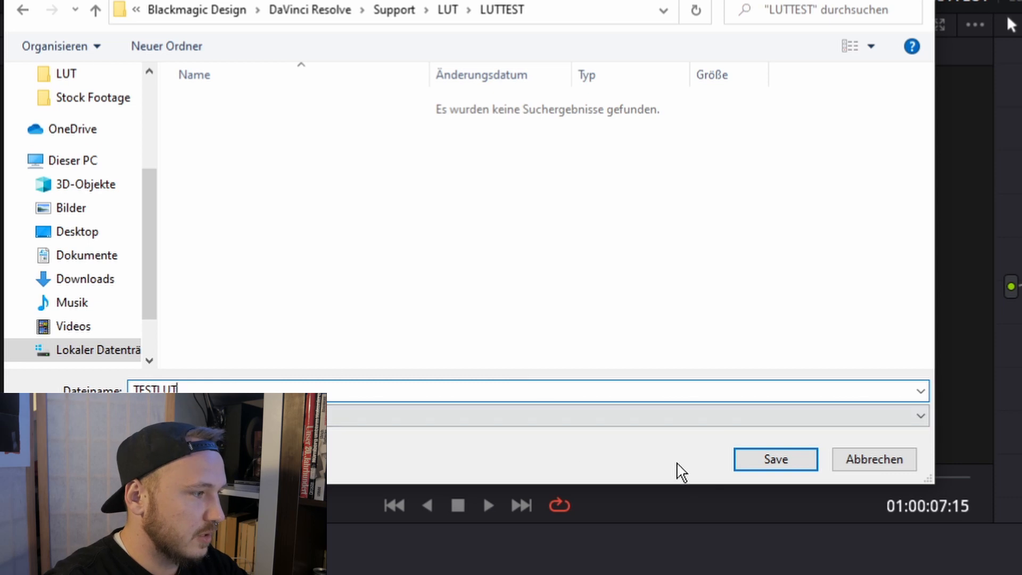
pyautogui.moveTo(760, 472)
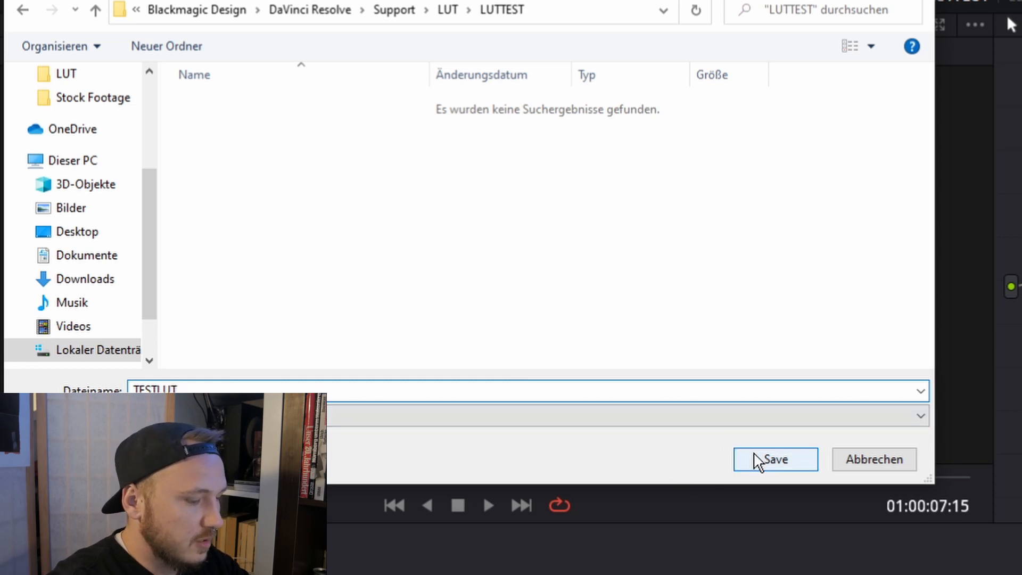
pyautogui.click(775, 460)
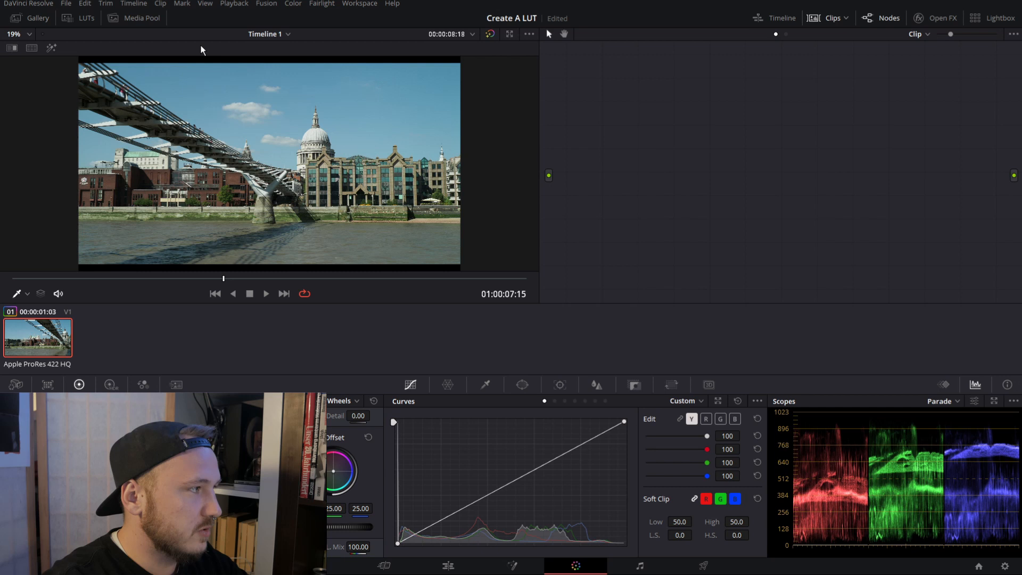
# Step: Show the LUT browser and select the new LUTTEST collection
pyautogui.click(86, 17)
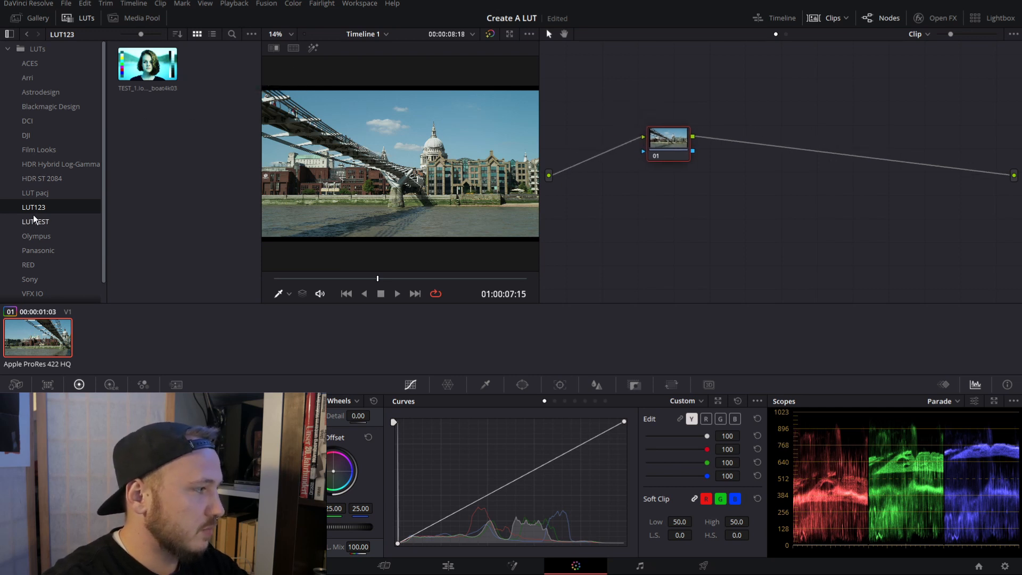
pyautogui.click(35, 221)
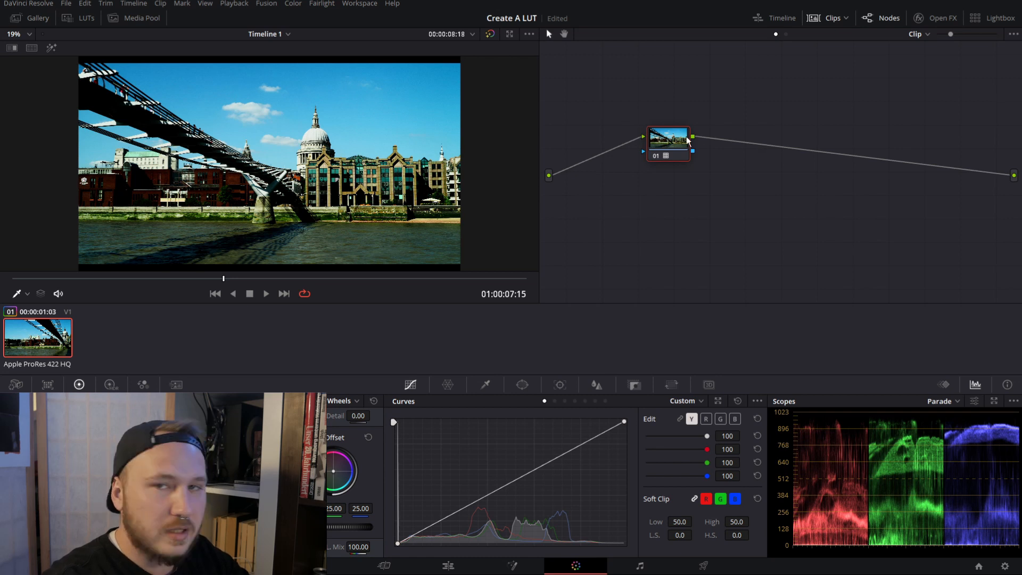
pyautogui.moveTo(683, 141)
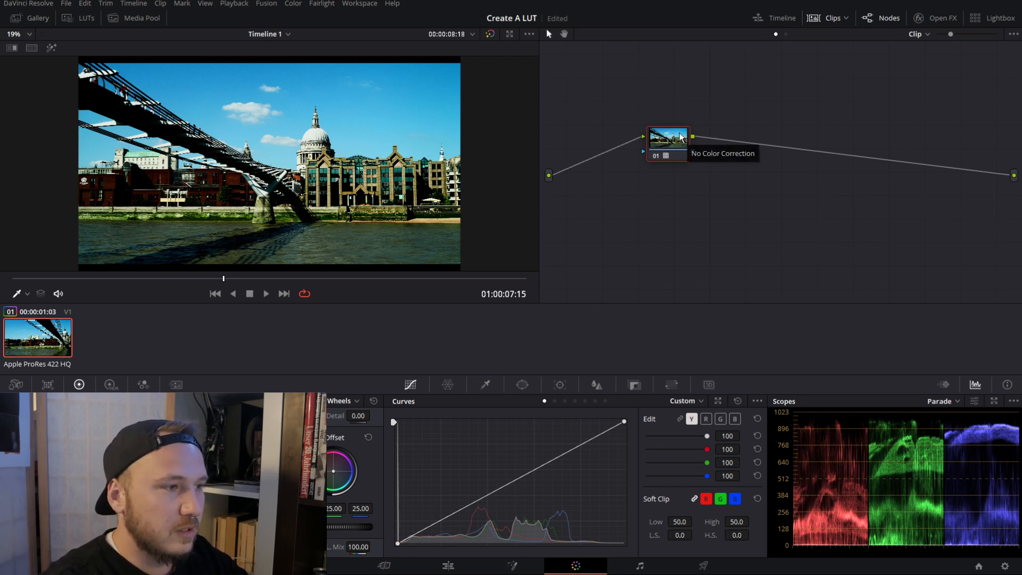
pyautogui.moveTo(663, 119)
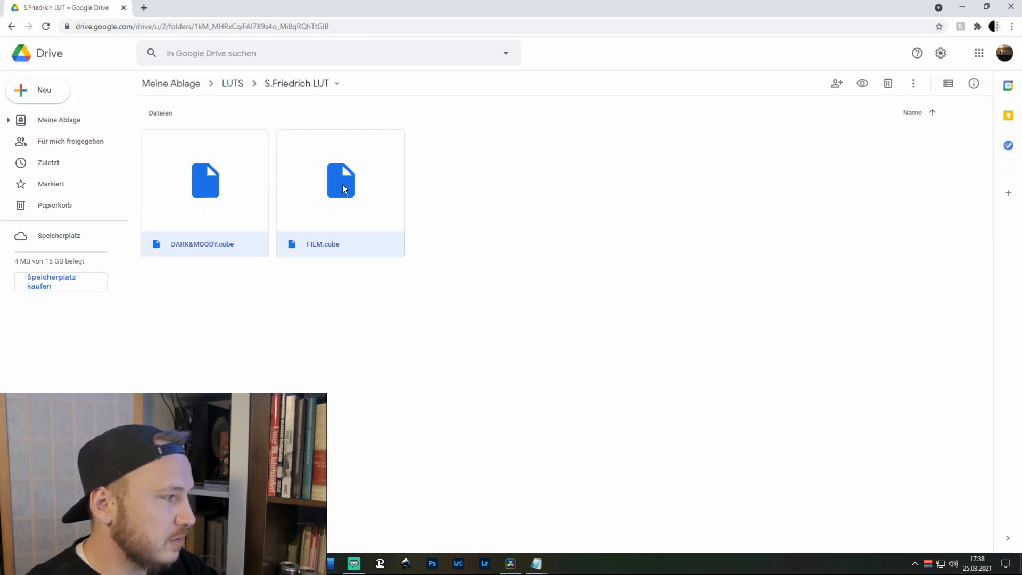
# Step: Download the selected DARK&MOODY.cube and FILM.cube files via Herunterladen
pyautogui.rightClick(341, 187)
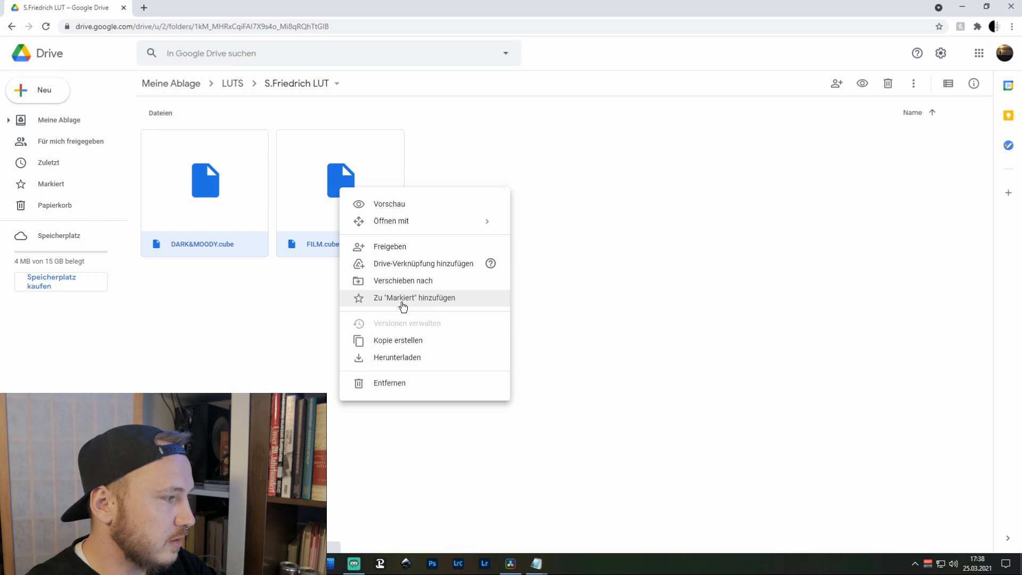
pyautogui.click(396, 358)
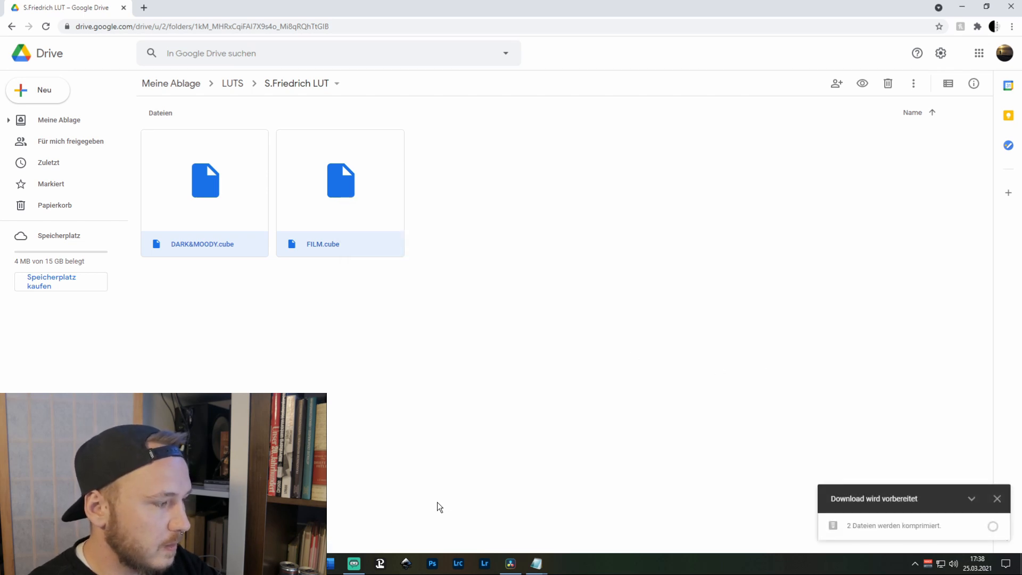
pyautogui.moveTo(745, 347)
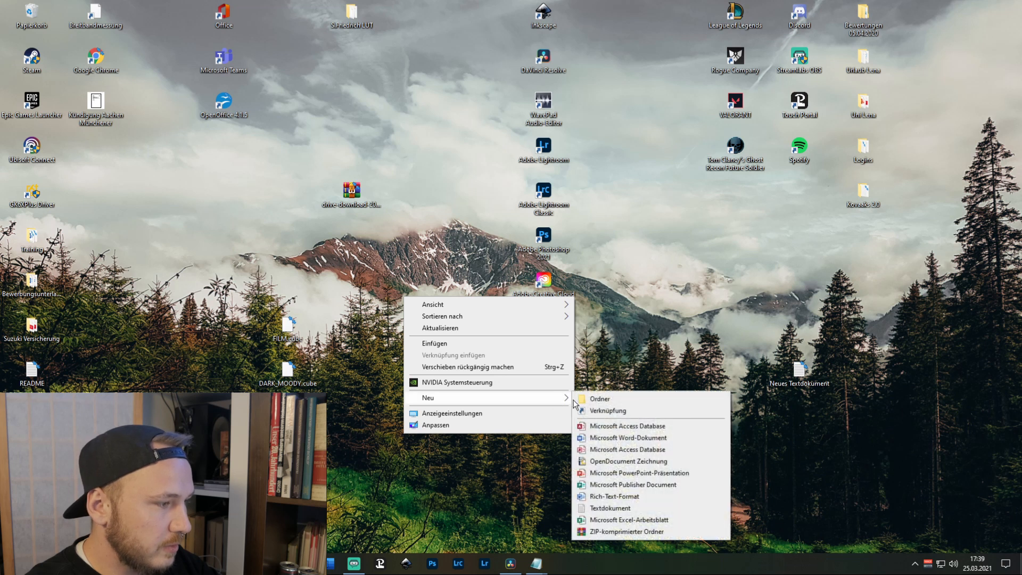
# Step: Create the LUT pacj desktop folder, move the .cube files into it and return to Resolve
pyautogui.click(599, 398)
pyautogui.write('LUT pac')
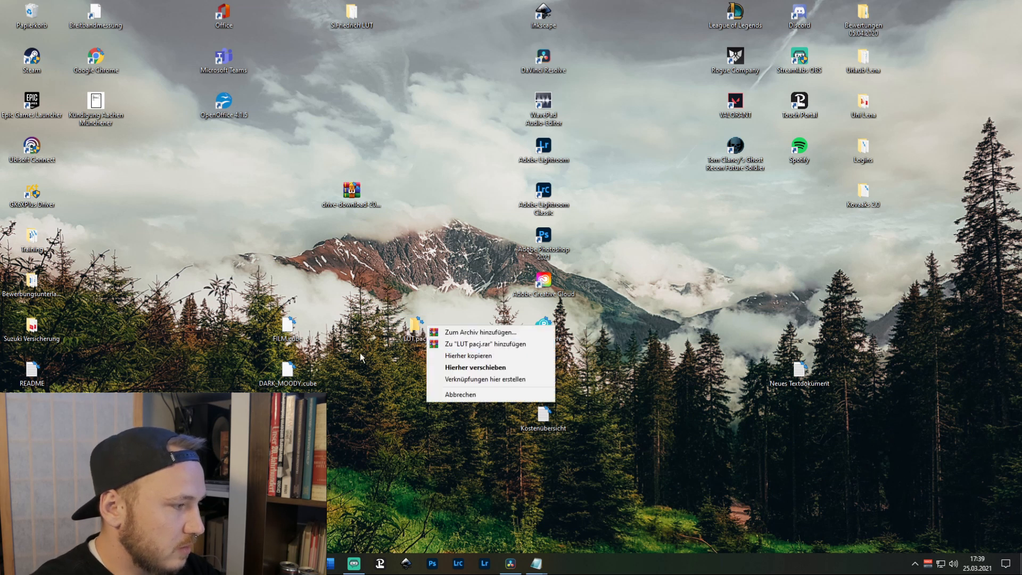
pyautogui.click(475, 368)
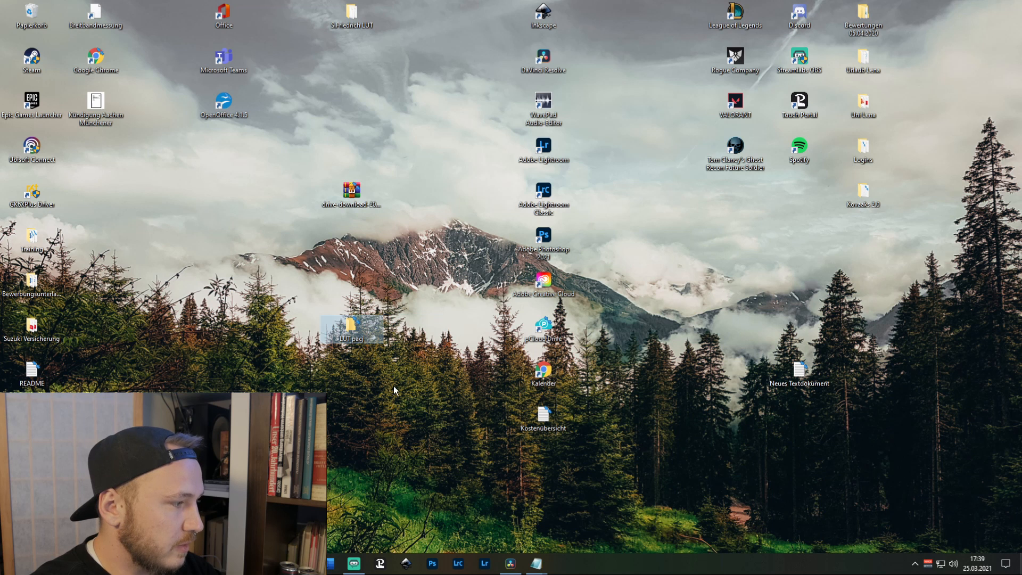
pyautogui.click(511, 563)
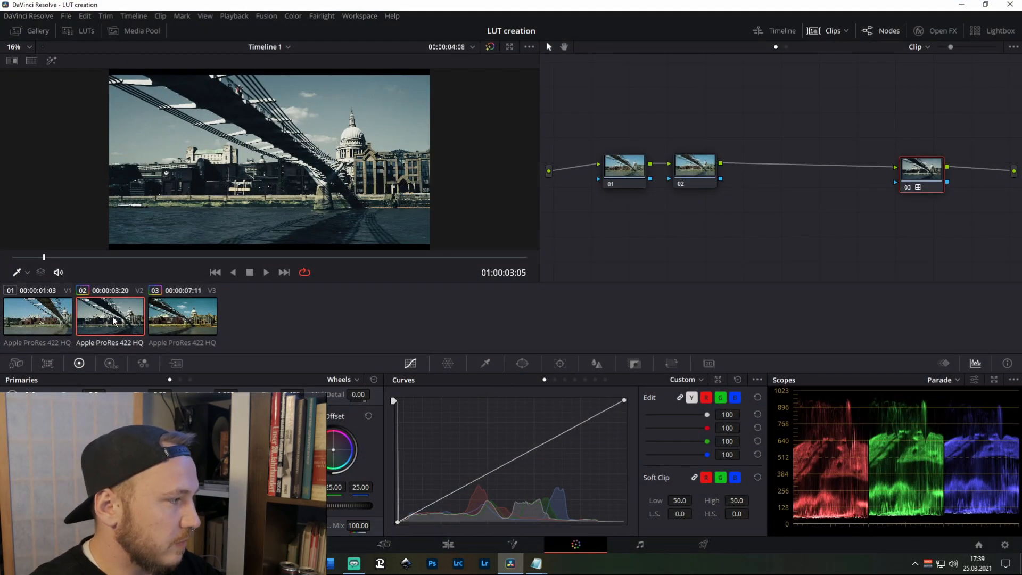
# Step: Generate a 33 Point Cube LUT from clip 02's grade via its context menu
pyautogui.rightClick(109, 317)
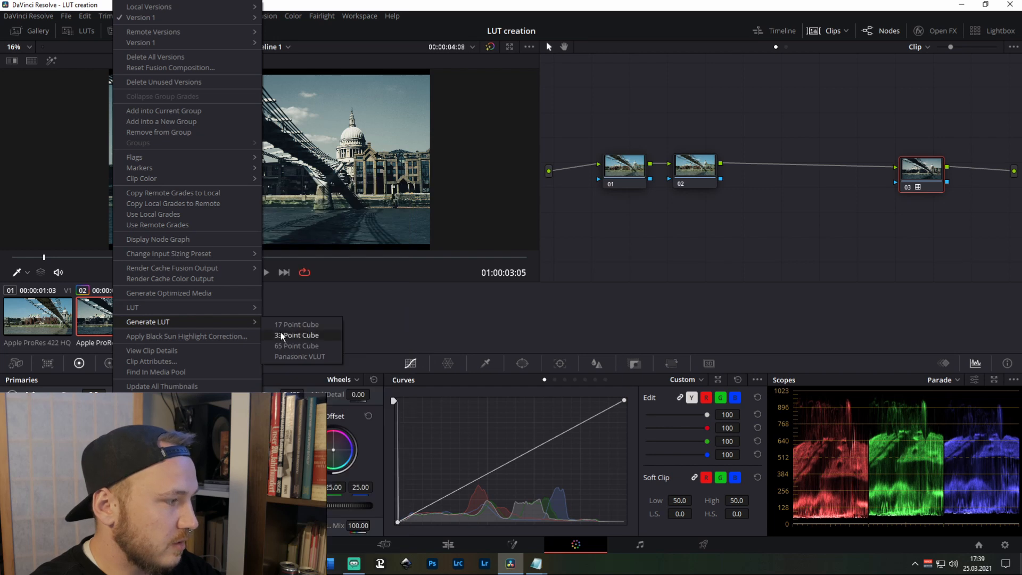
pyautogui.click(296, 334)
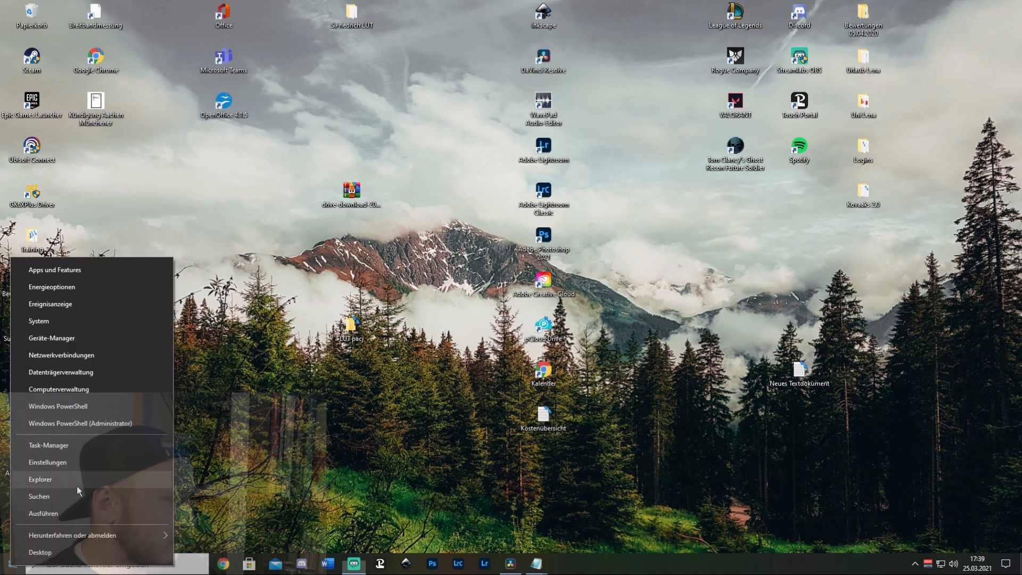
# Step: In Explorer, go to C:\ProgramData\Blackmagic Design\DaVinci Resolve\Support\LUT and move LUT pacj there
pyautogui.click(40, 479)
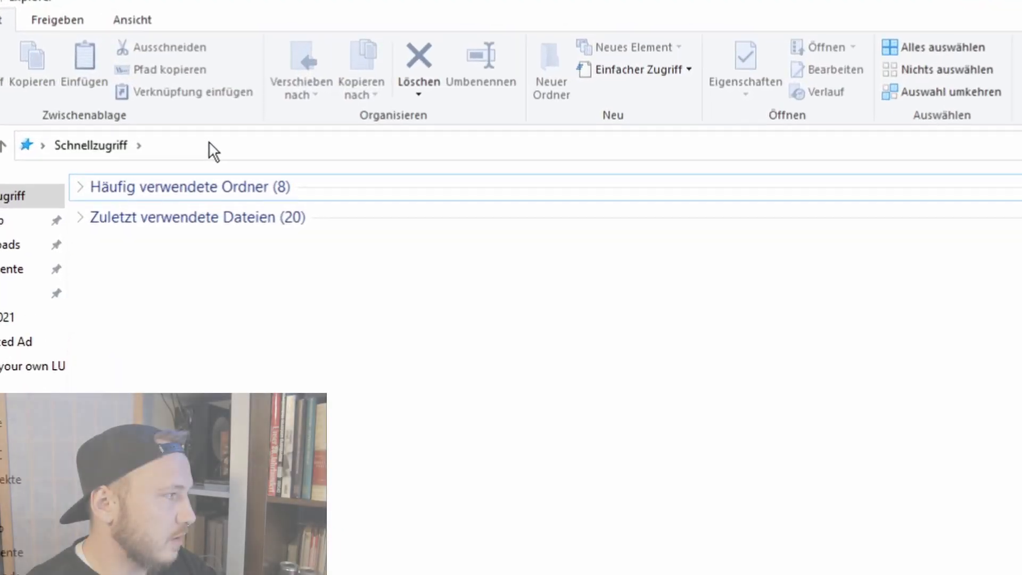
pyautogui.write('C:\\ProgramData\\Blackmagic Design\\DaVinci Resolve\\Support\\LUT')
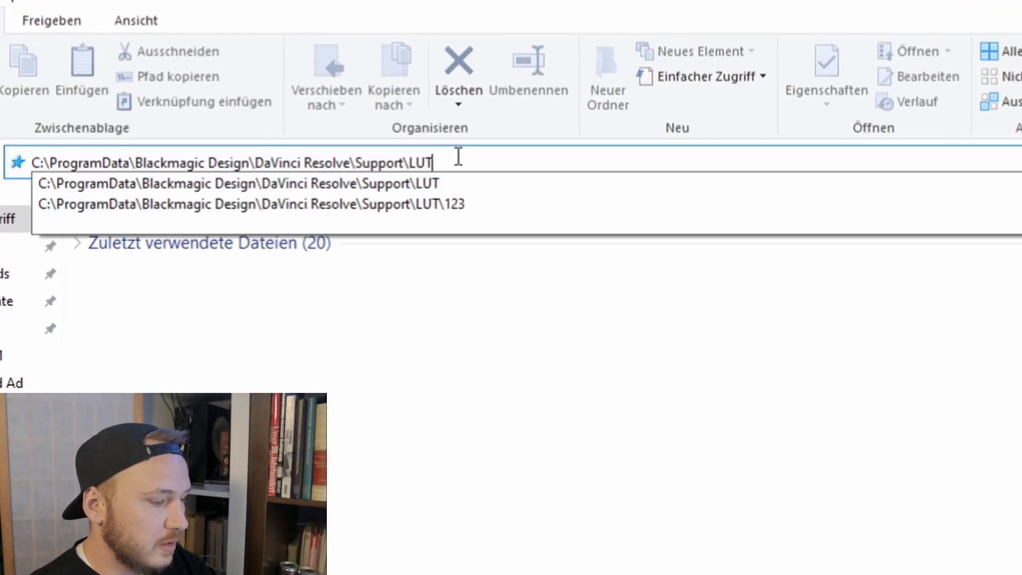
pyautogui.press('Enter')
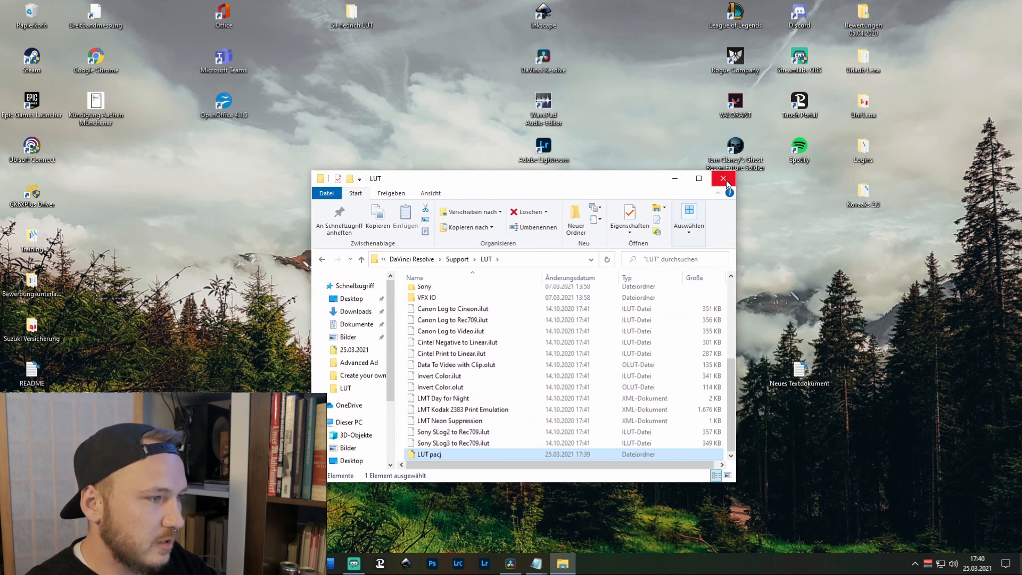
pyautogui.click(722, 178)
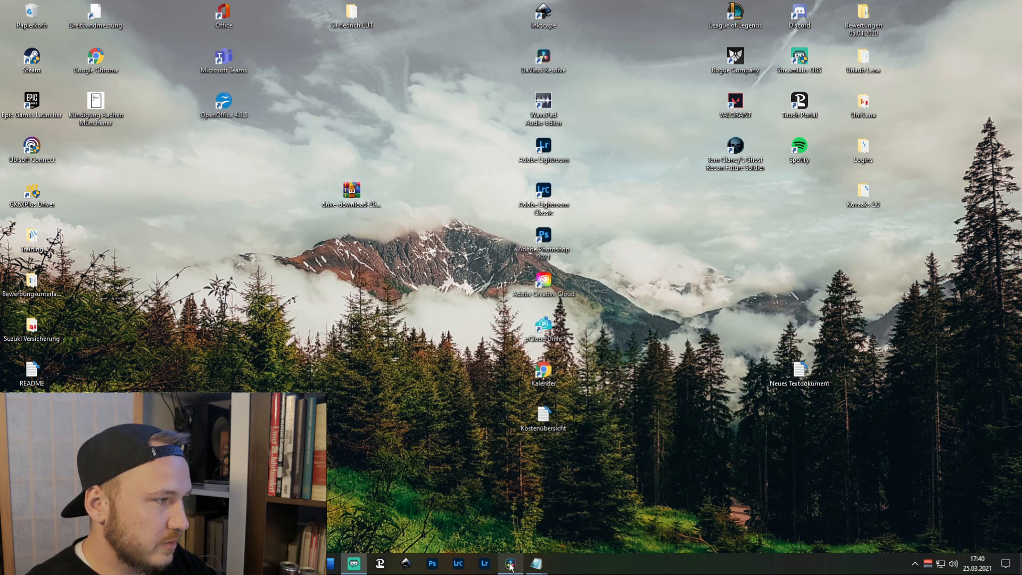
# Step: Bring Resolve to the front and show the LUT browser listing S.Friedrich LUT and TEST LUT
pyautogui.click(509, 564)
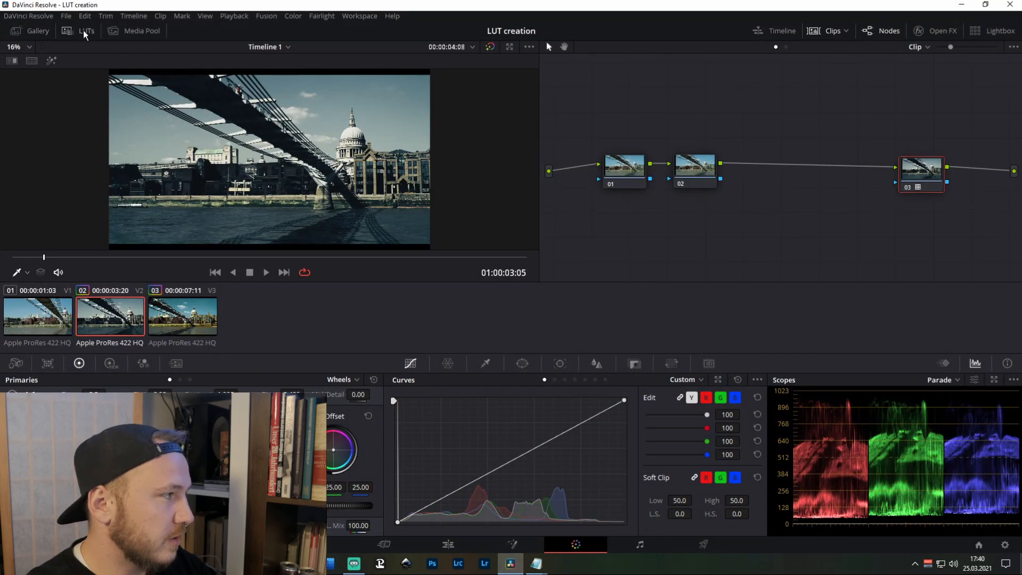
pyautogui.click(87, 31)
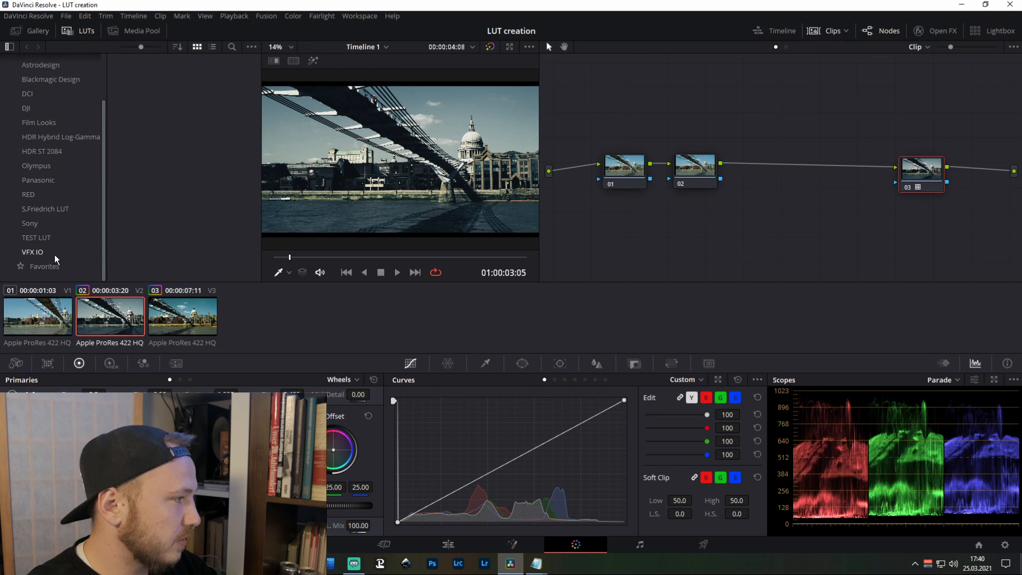
pyautogui.moveTo(87, 226)
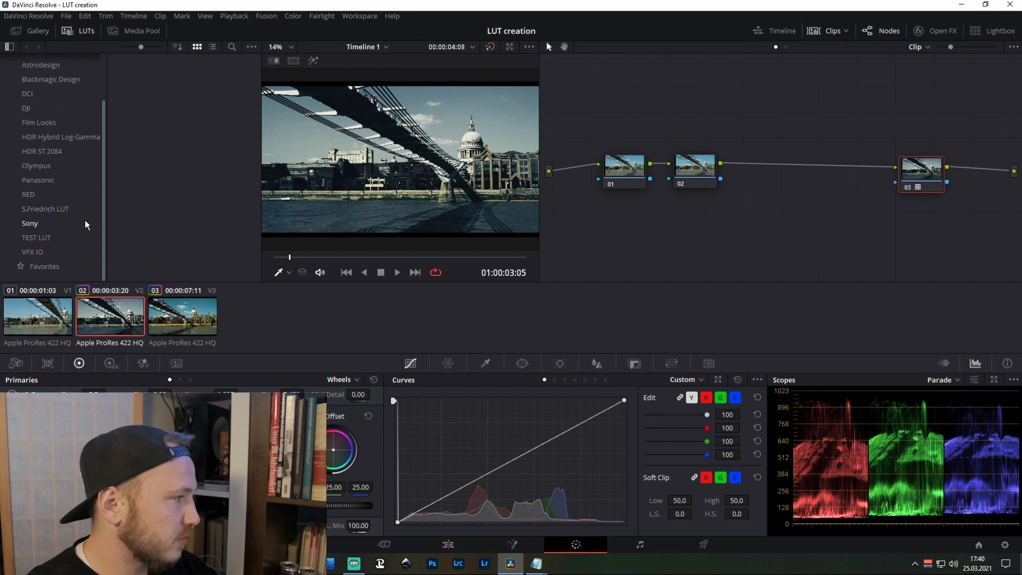